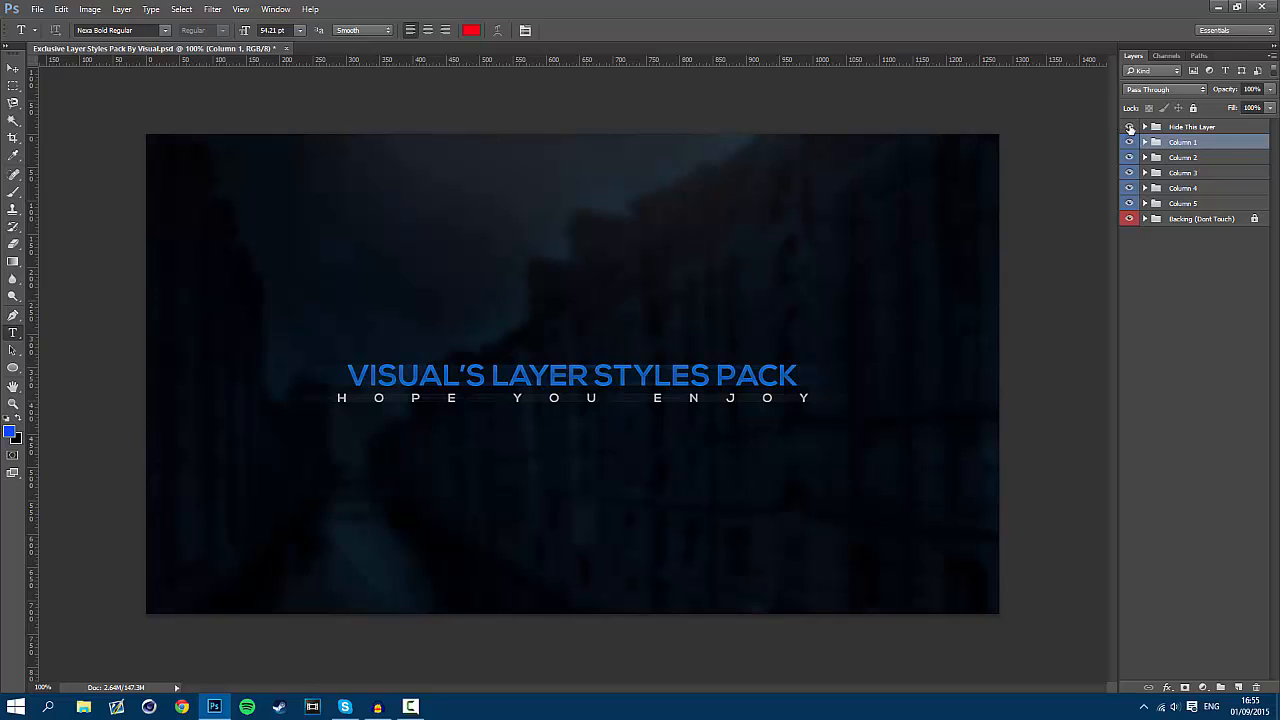
Hide the 'Hide This Layer' title group and expand the Column 1 group.
{"action": "left_click", "coordinate": [1129, 127]}
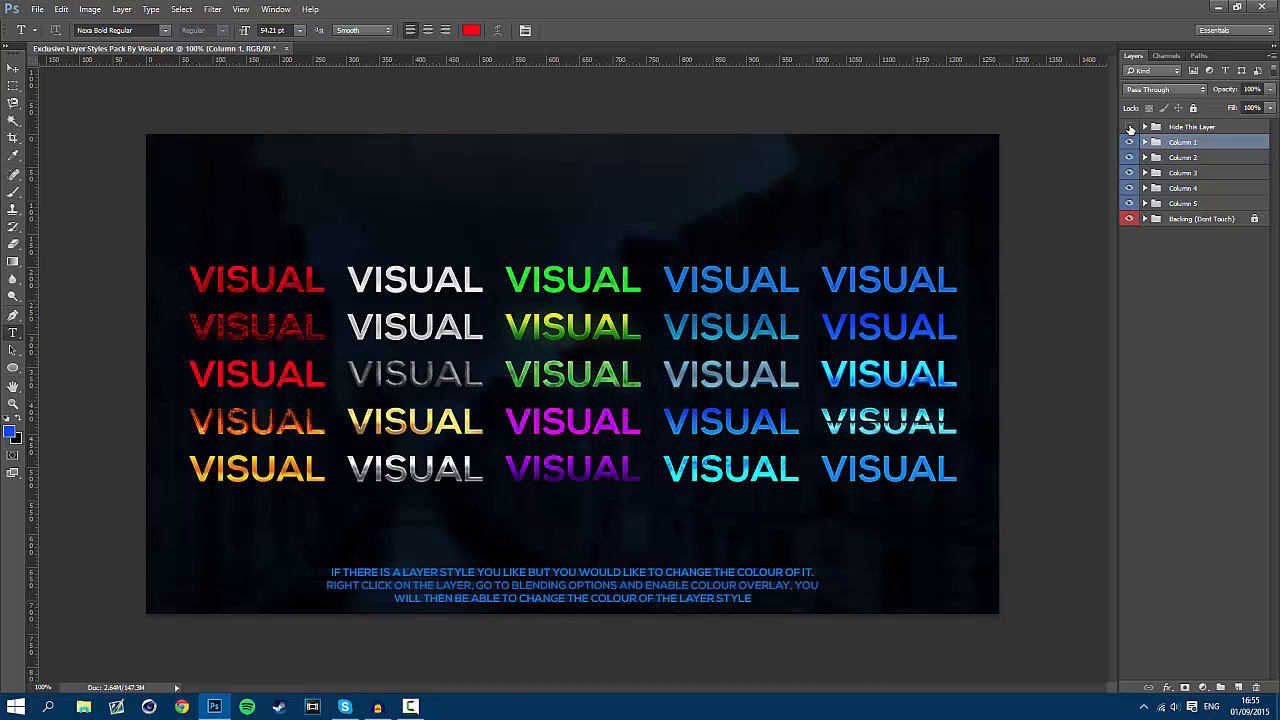
{"action": "left_click", "coordinate": [1129, 142]}
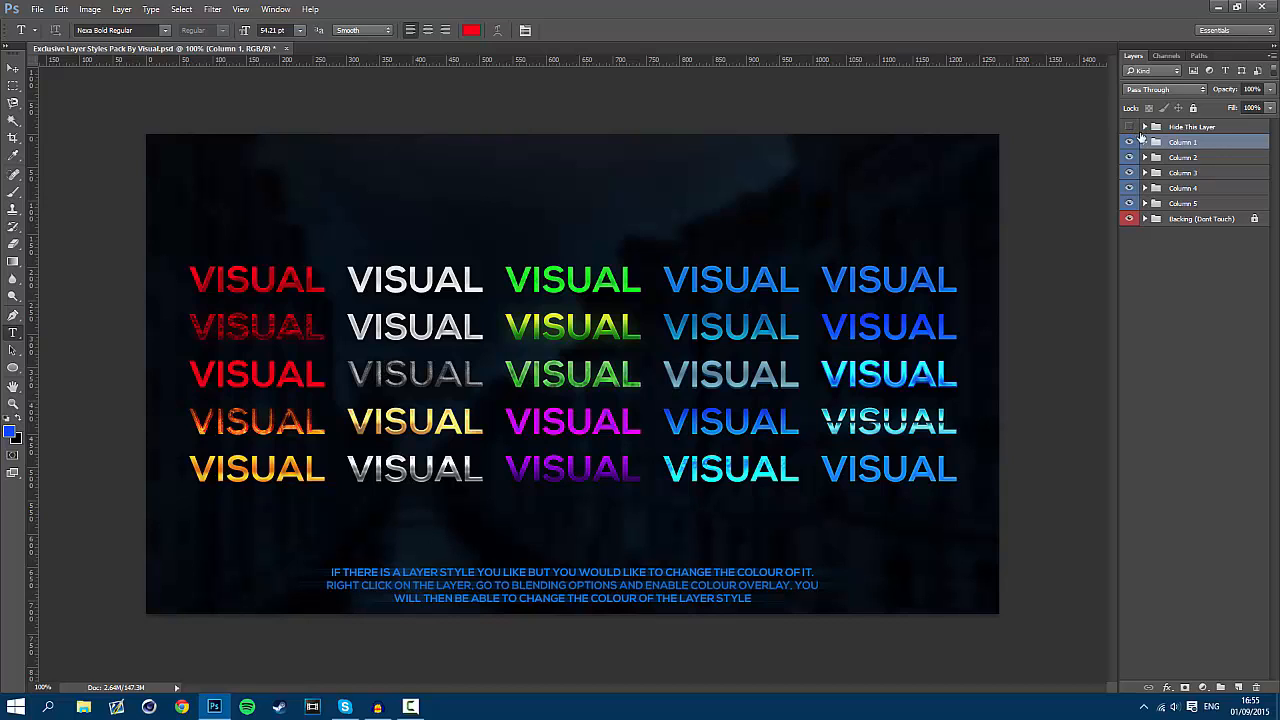
{"action": "left_click", "coordinate": [1144, 142]}
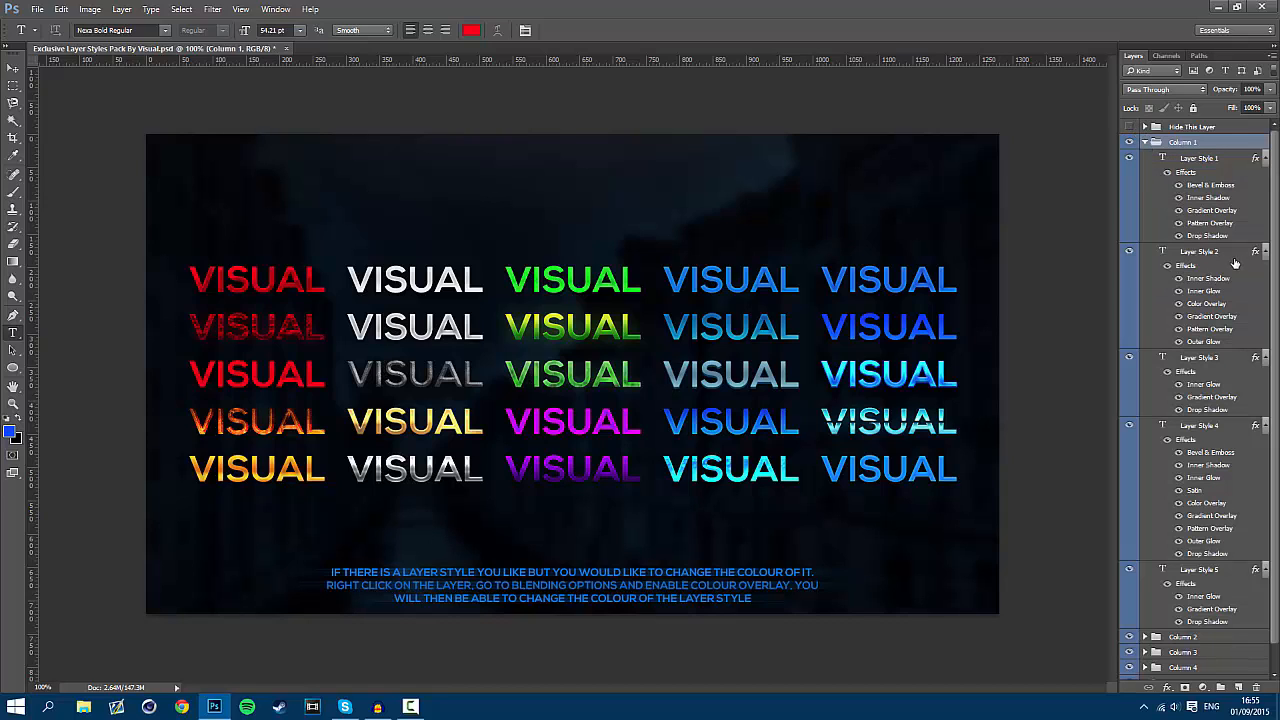
Select the Layer Style 2 text layer and bring up its Layer Style settings.
{"action": "left_click", "coordinate": [1199, 251]}
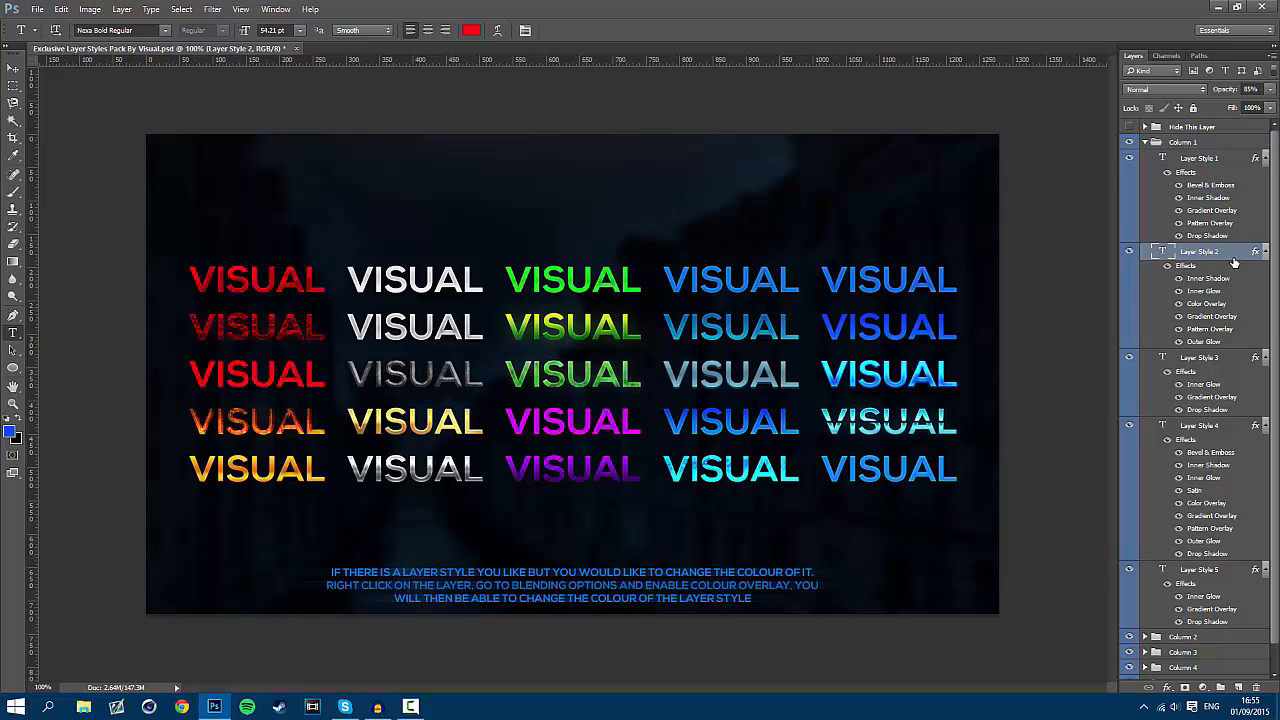
{"action": "double_click", "coordinate": [1200, 251]}
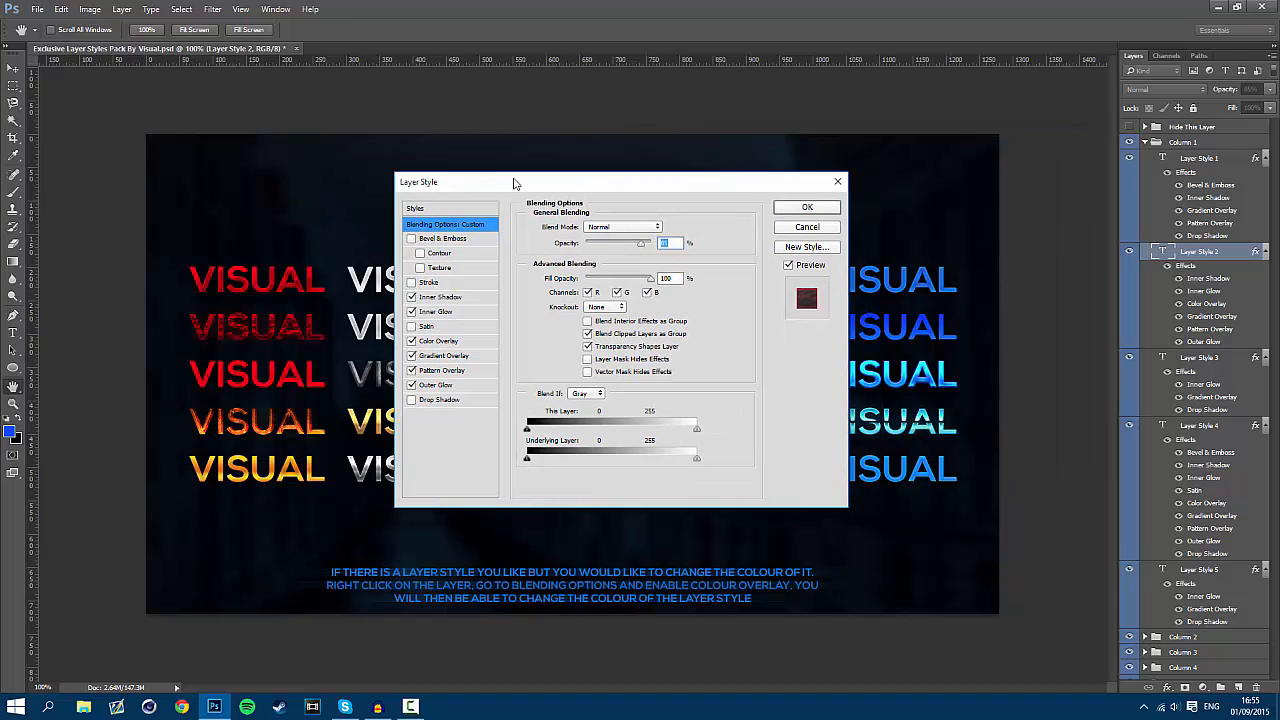
{"action": "mouse_move", "coordinate": [575, 158]}
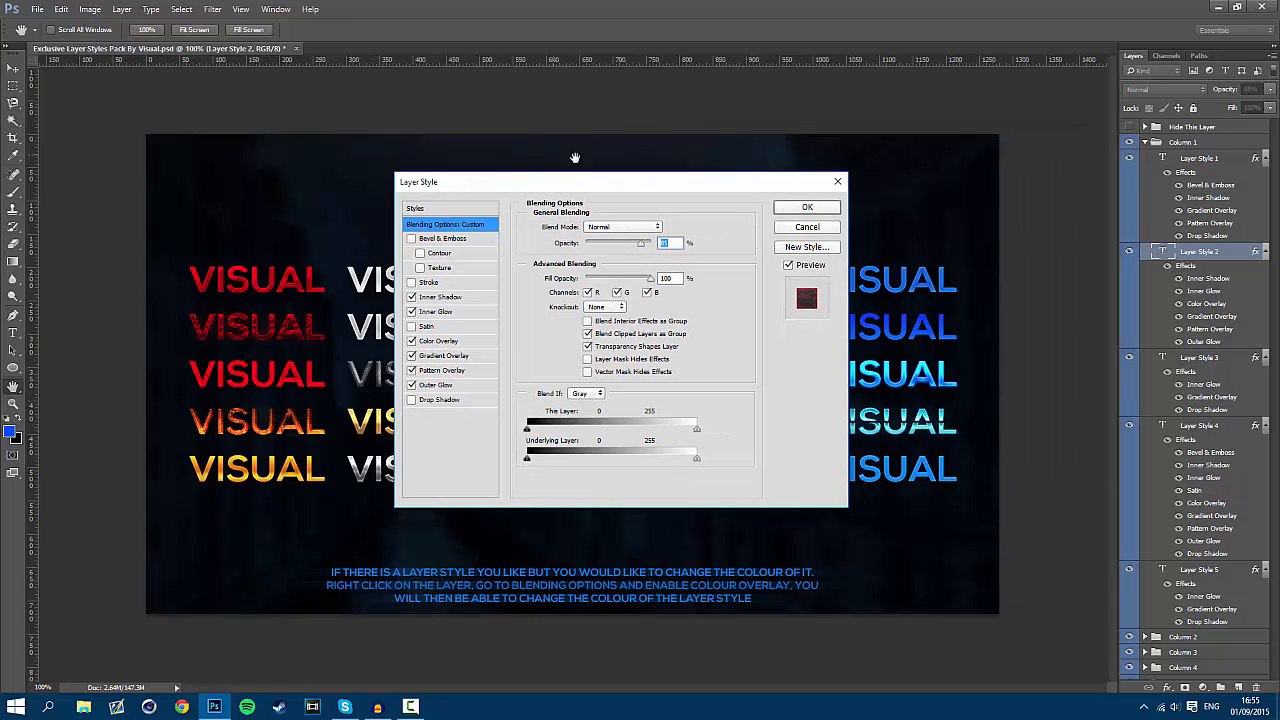
Save Layer Style 2's effects as a New Style with the default name and close the dialog.
{"action": "left_click", "coordinate": [806, 246]}
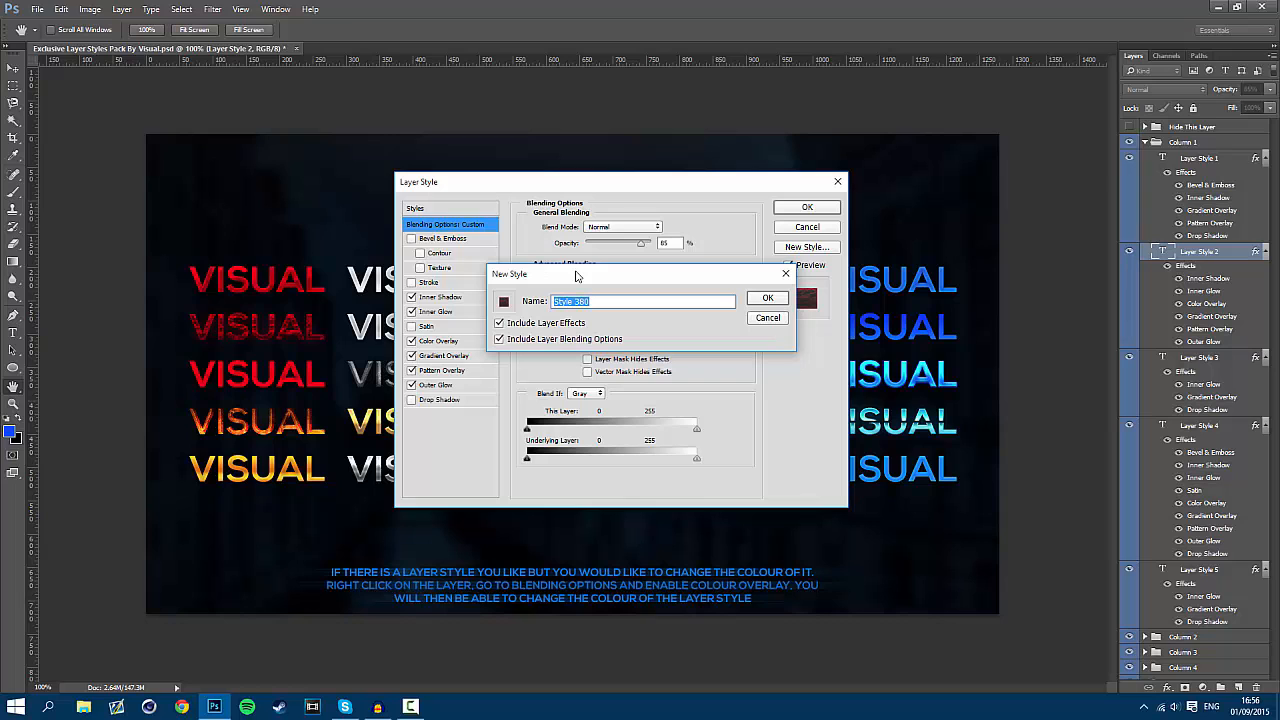
{"action": "left_click", "coordinate": [768, 317]}
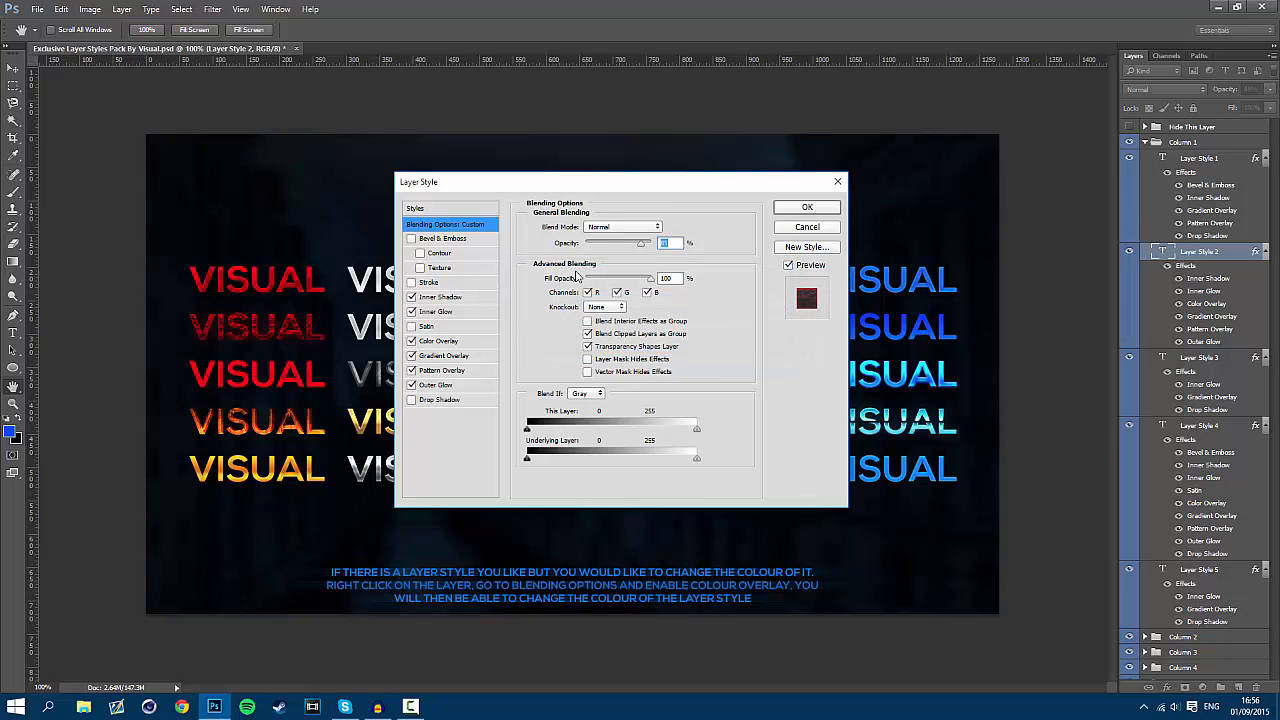
{"action": "left_click", "coordinate": [807, 207]}
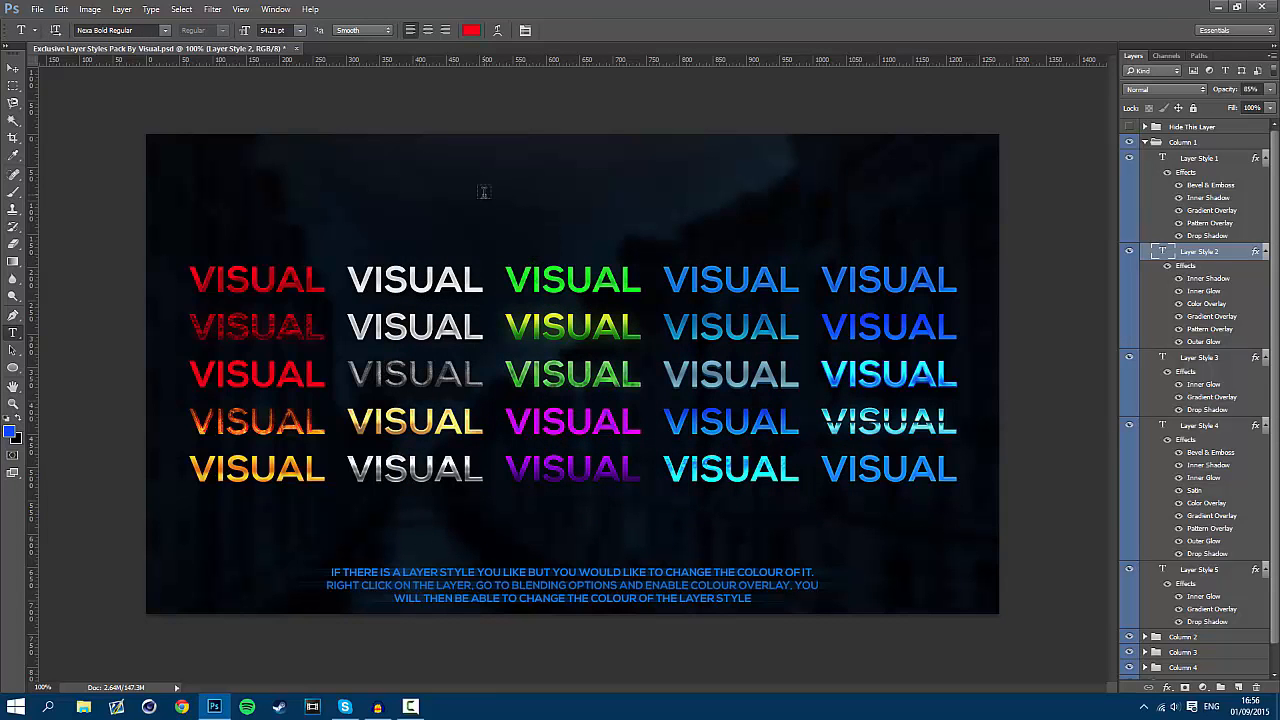
Create a text layer reading 'james' and bring up its Layer Style settings.
{"action": "type", "text": "james"}
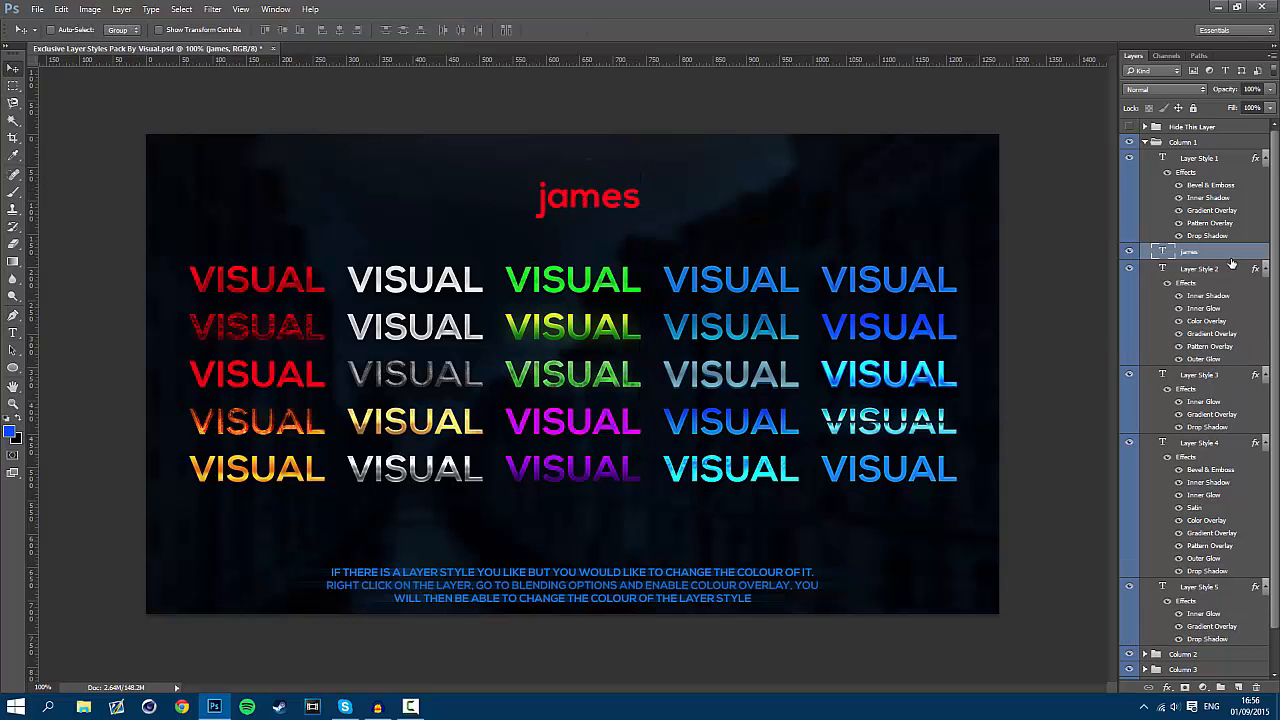
{"action": "double_click", "coordinate": [1189, 251]}
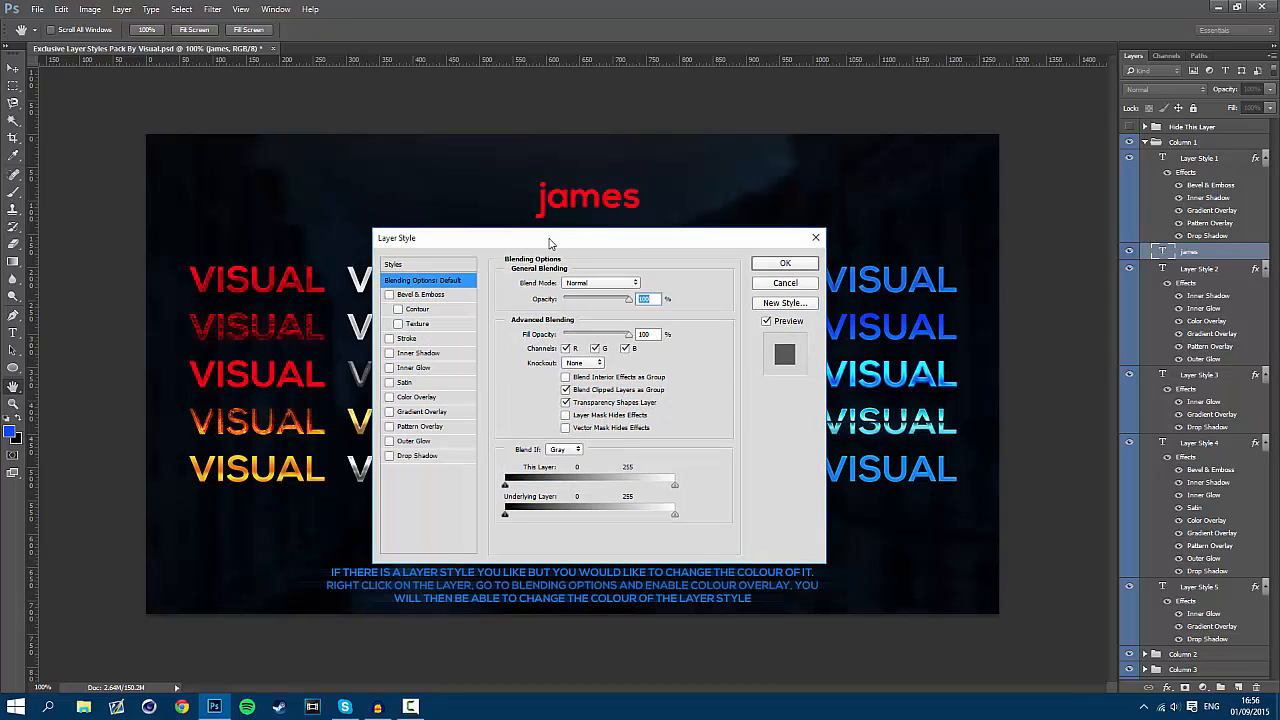
Apply the last Styles preset (the saved Layer Style 2 look) to 'james' and confirm.
{"action": "left_click", "coordinate": [397, 290]}
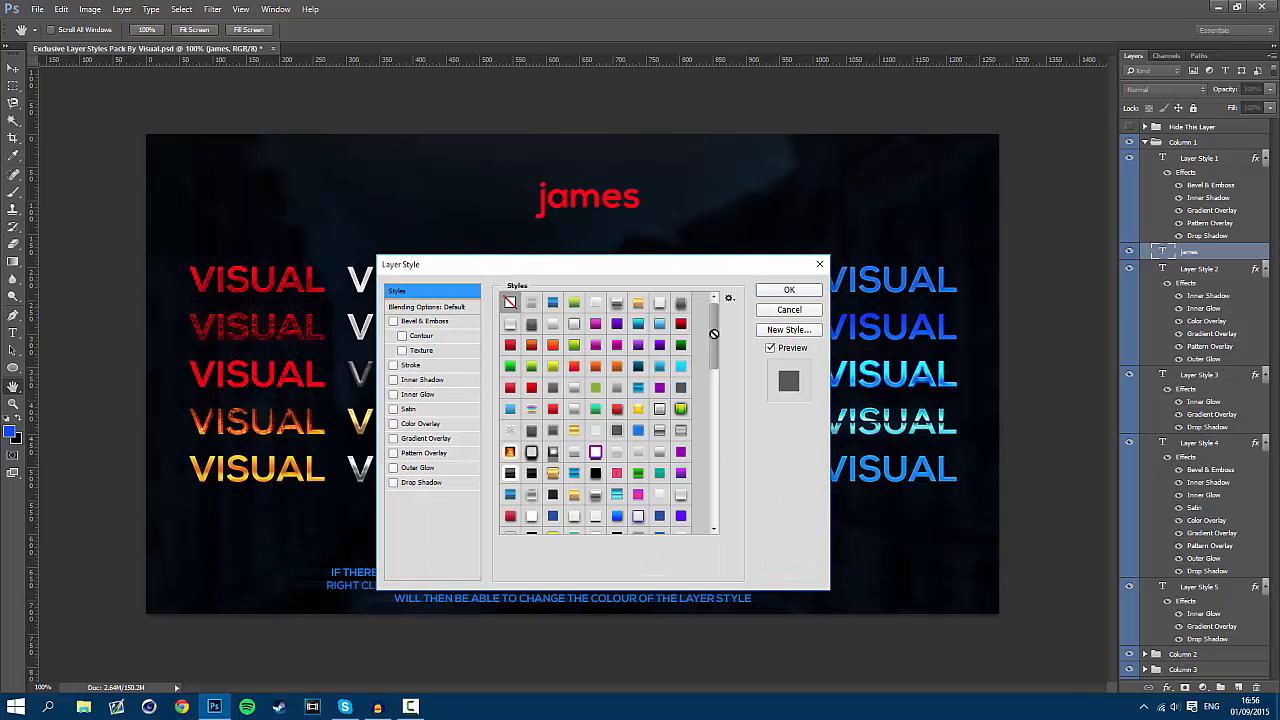
{"action": "scroll", "scroll_direction": "down", "scroll_amount": 3}
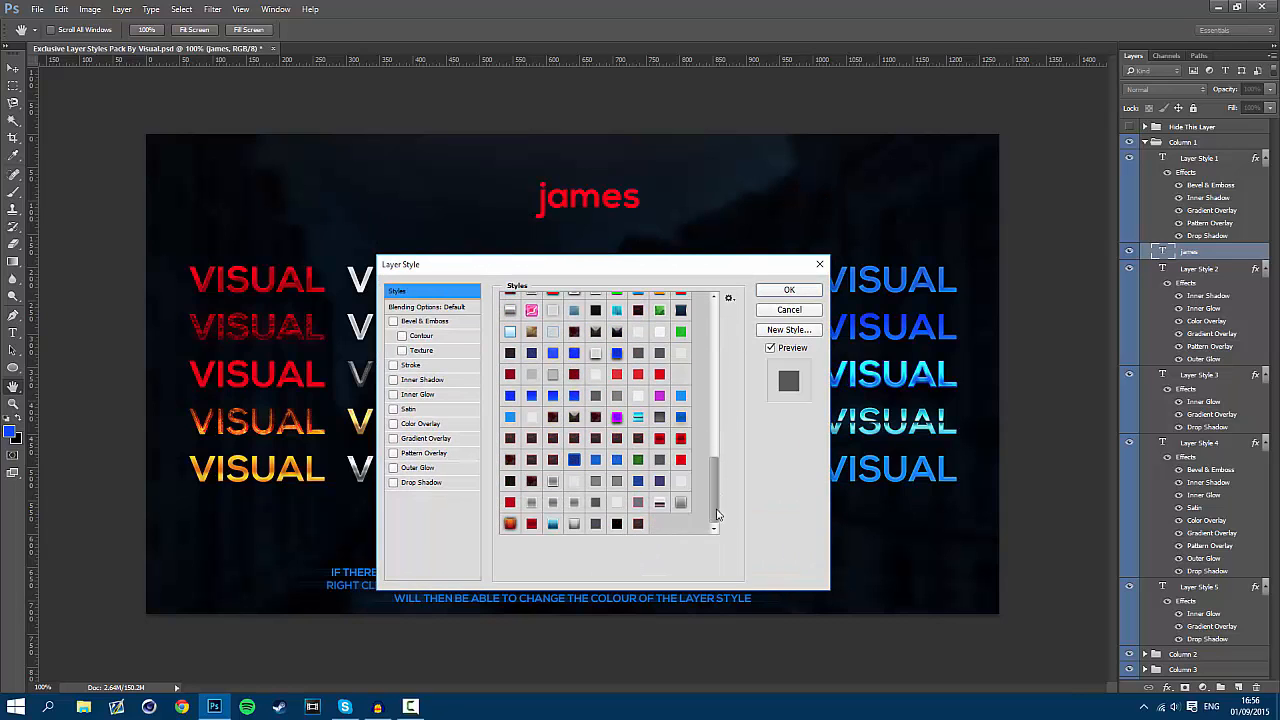
{"action": "left_click", "coordinate": [638, 524]}
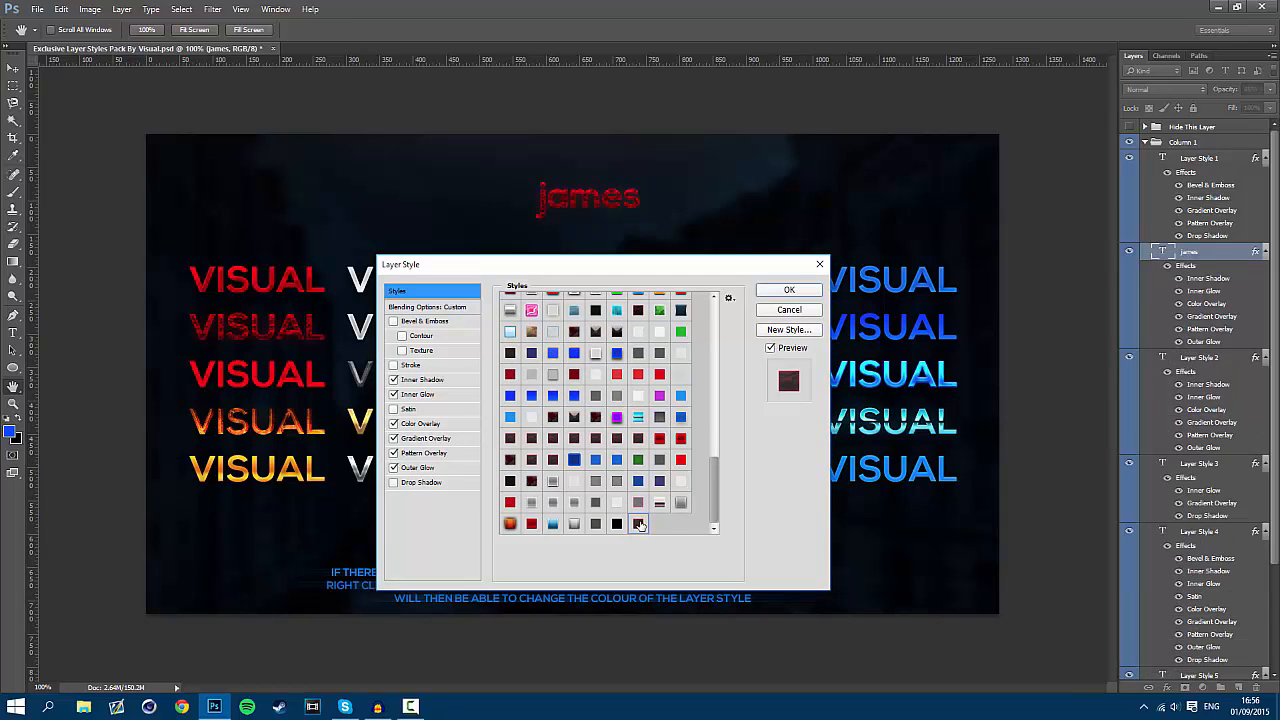
{"action": "left_click", "coordinate": [789, 289]}
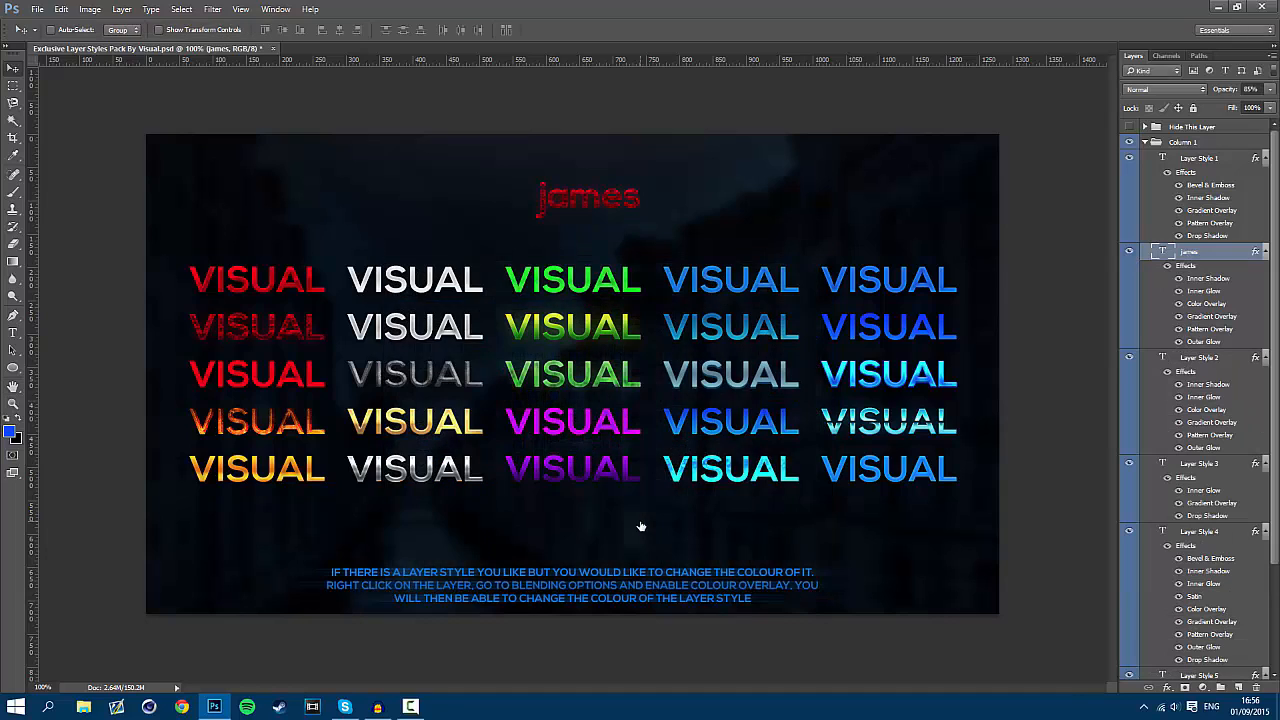